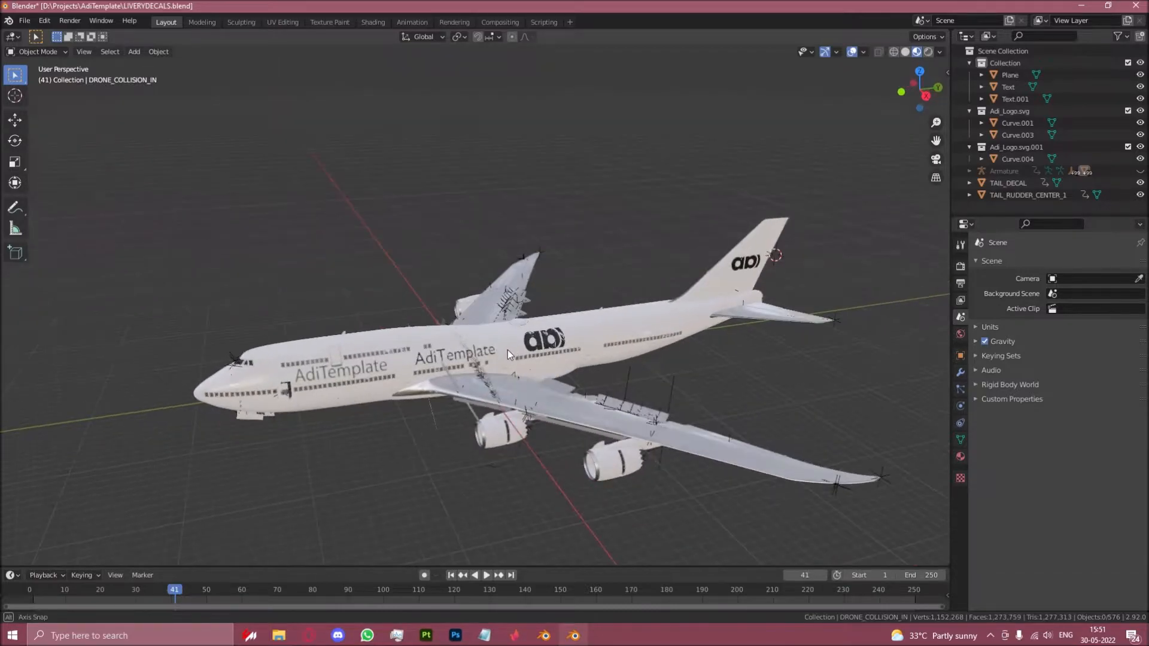
# Step: Paste the seven copied decal objects into an empty scene and apply all transforms
pyautogui.click(25, 21)
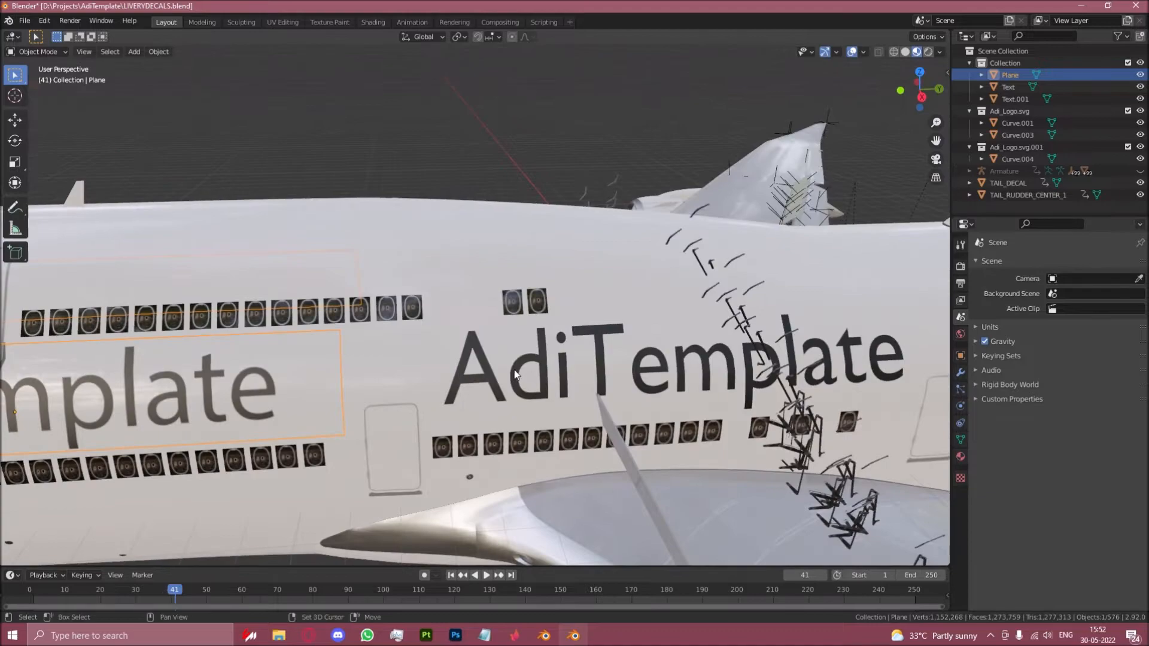
pyautogui.click(1007, 86)
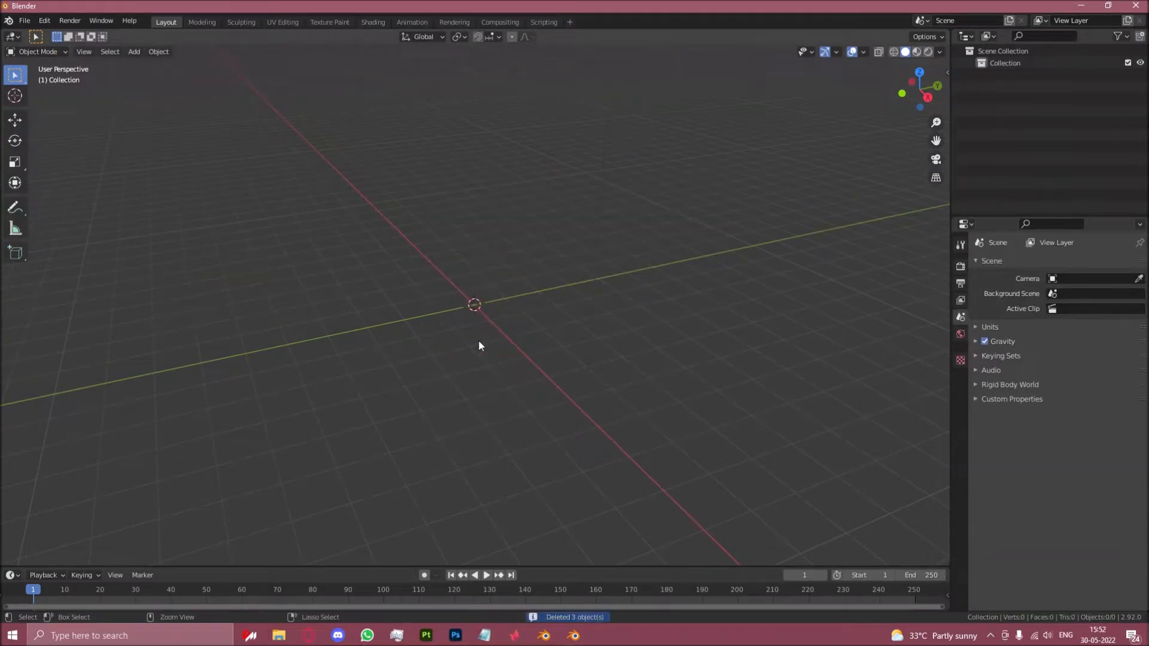
pyautogui.press('ctrl+v')
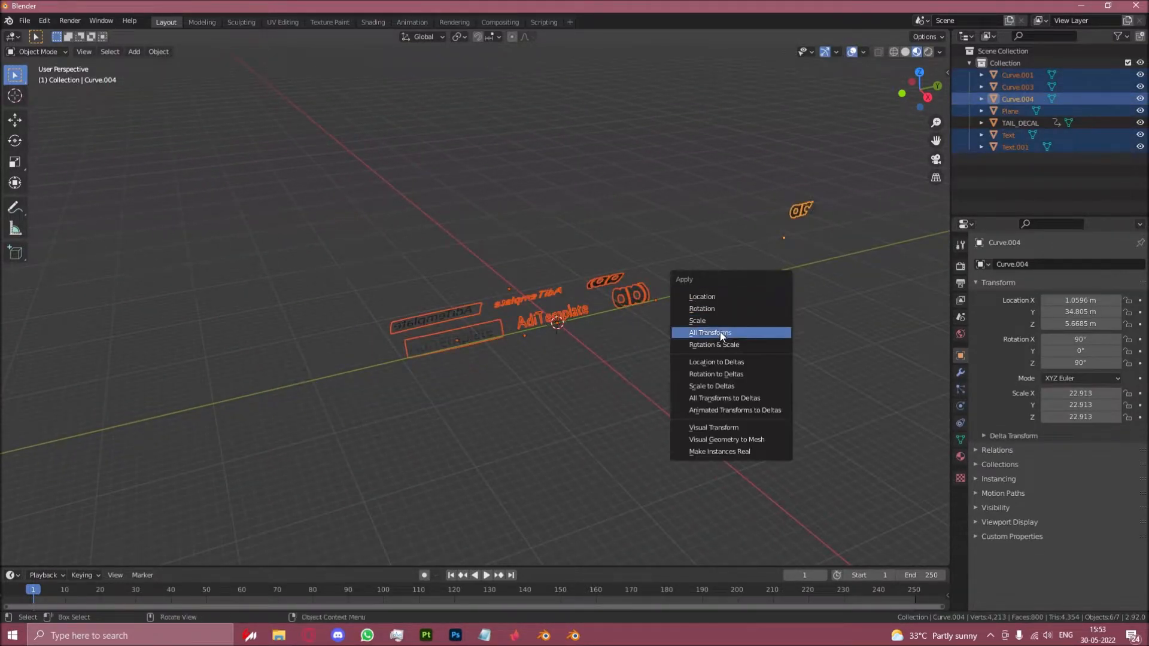
pyautogui.click(710, 331)
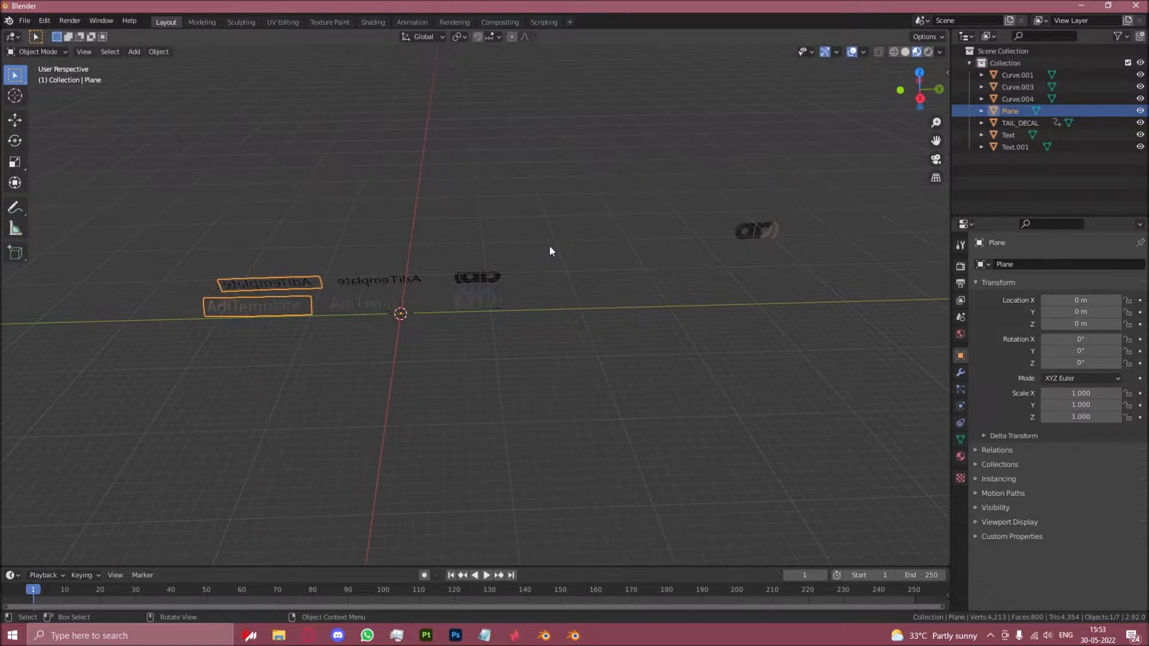
pyautogui.moveTo(579, 244)
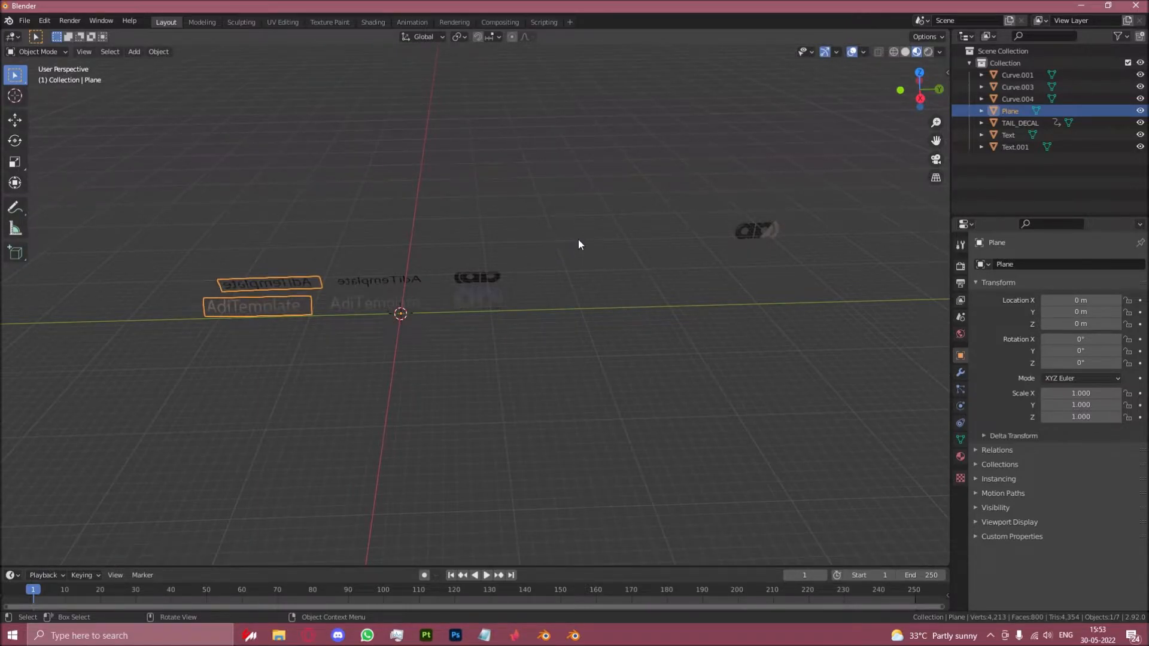
pyautogui.moveTo(851, 78)
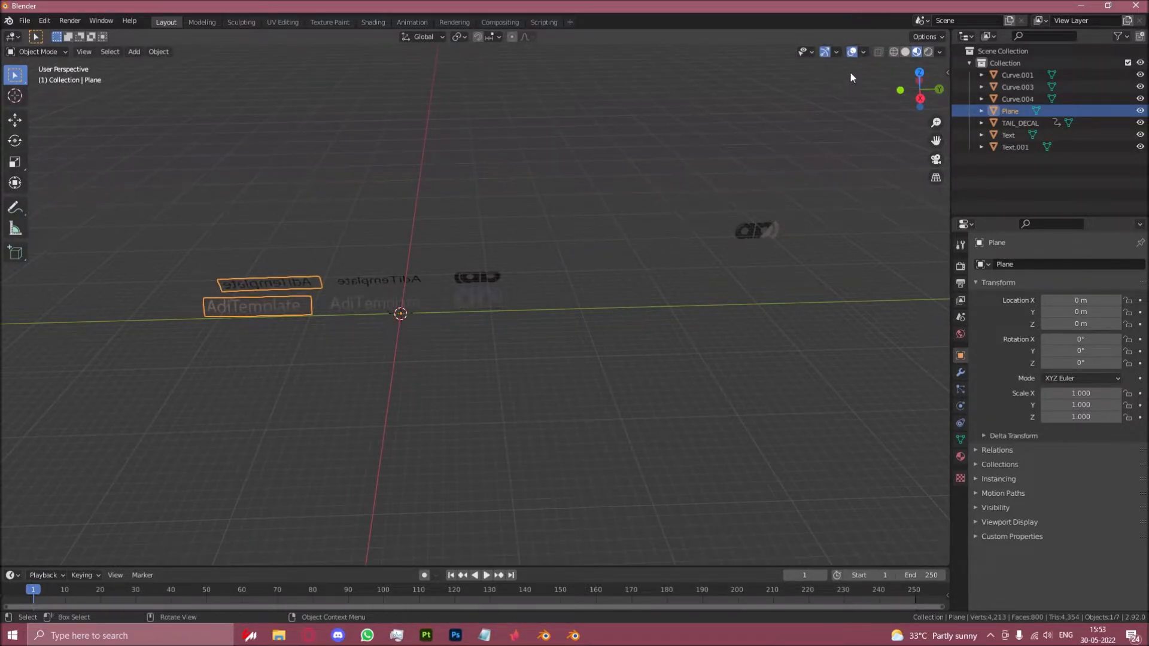
# Step: Enable Face Orientation overlay and solid shading so decals show red and blue
pyautogui.click(863, 52)
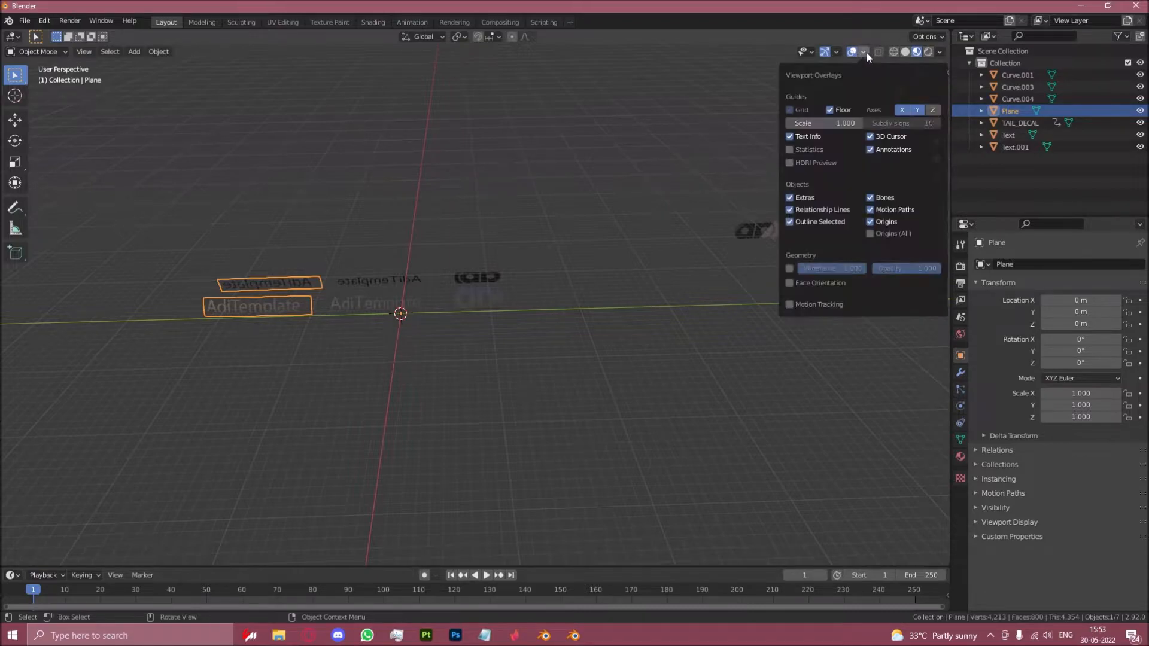
pyautogui.click(853, 52)
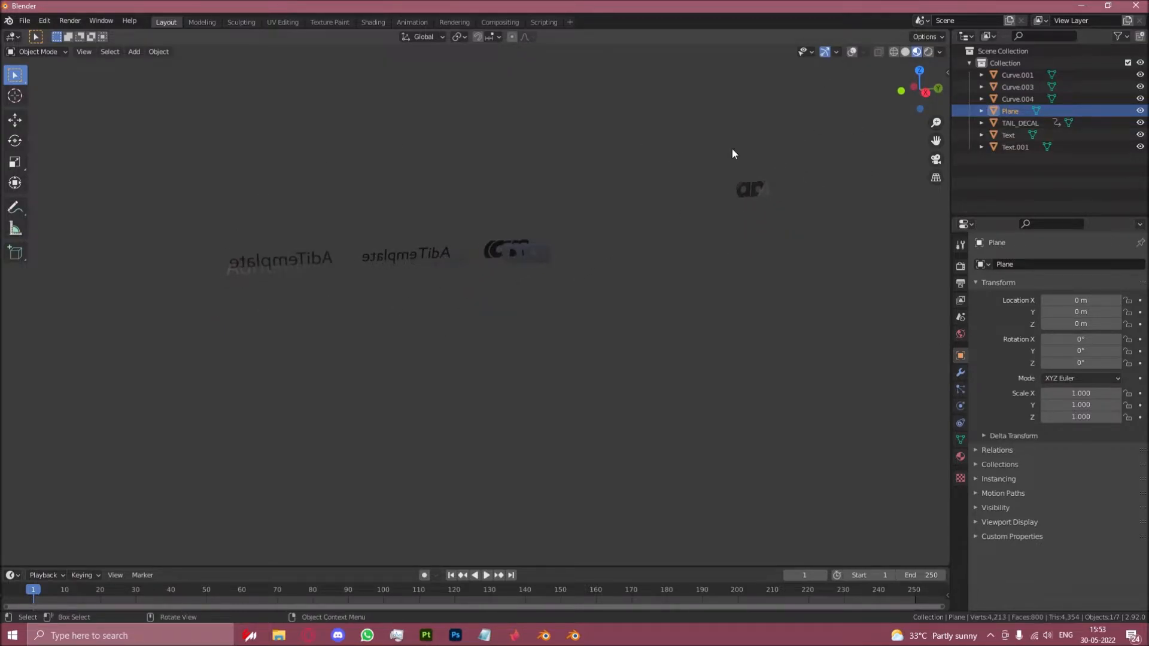
pyautogui.click(1017, 86)
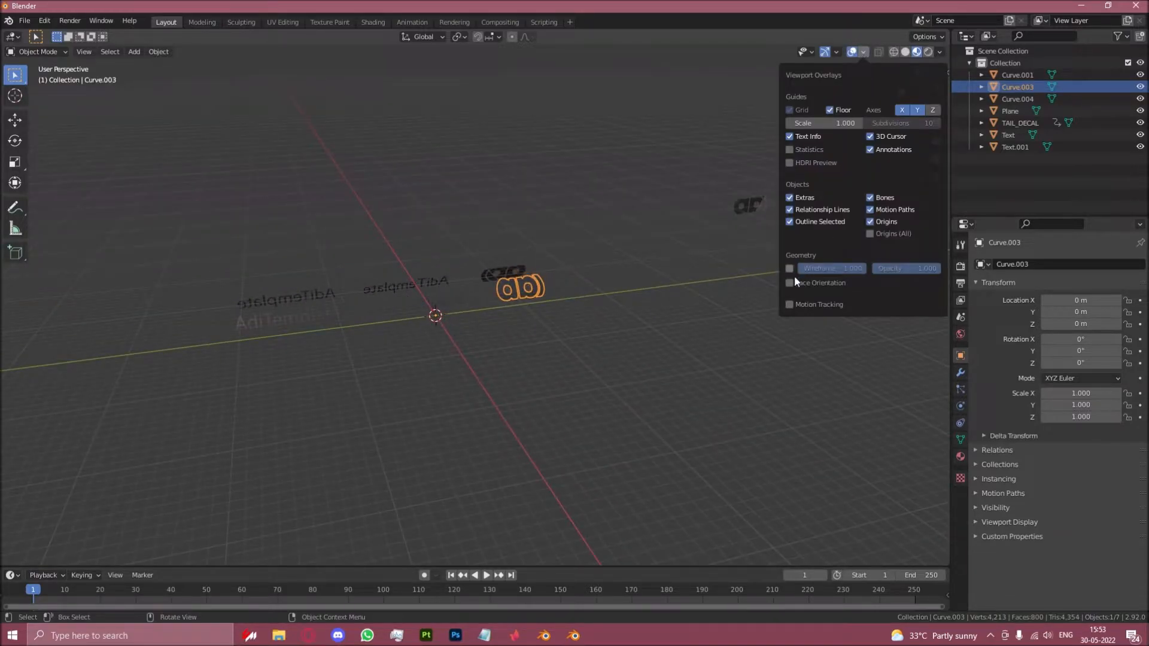
pyautogui.click(790, 282)
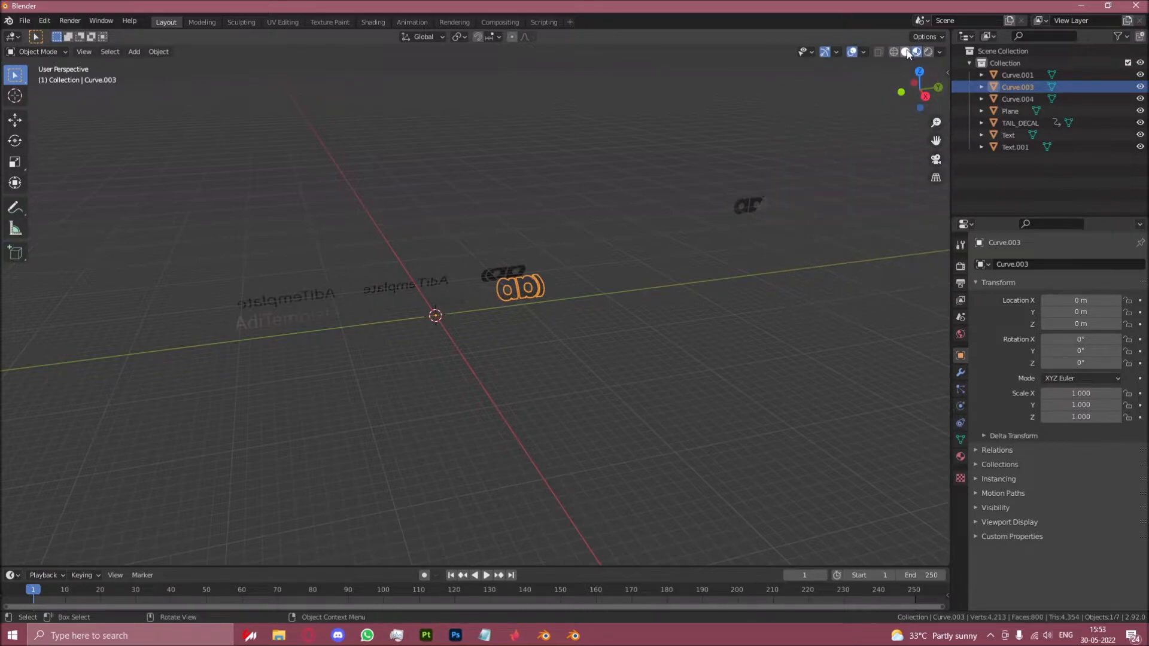
pyautogui.moveTo(907, 51)
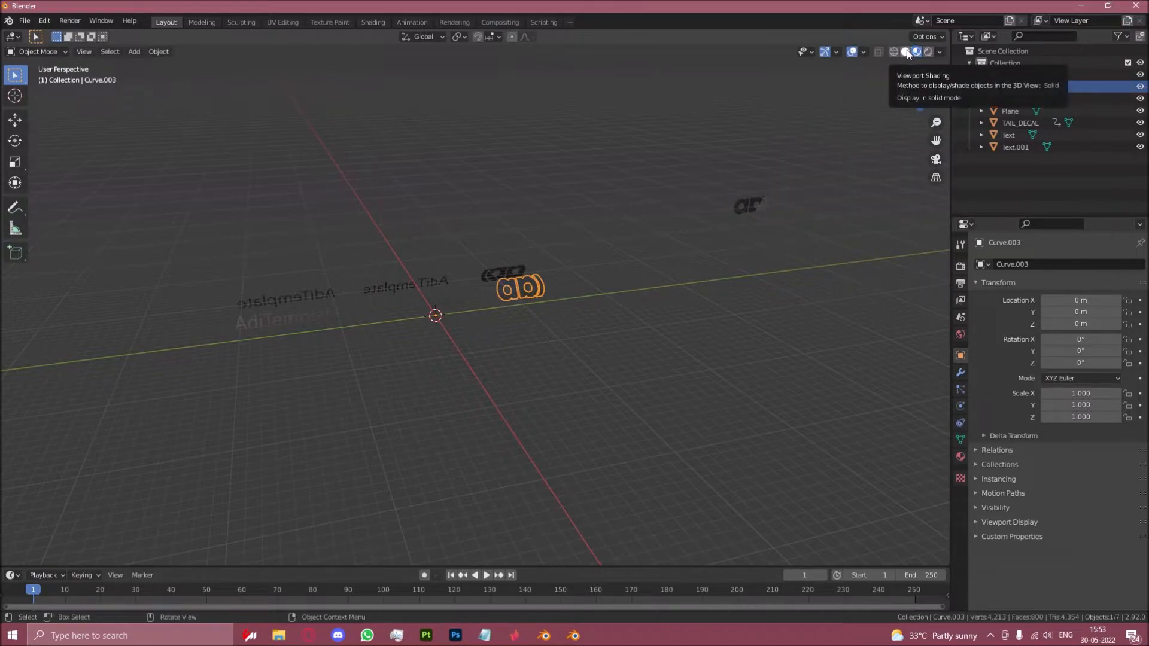
pyautogui.click(915, 52)
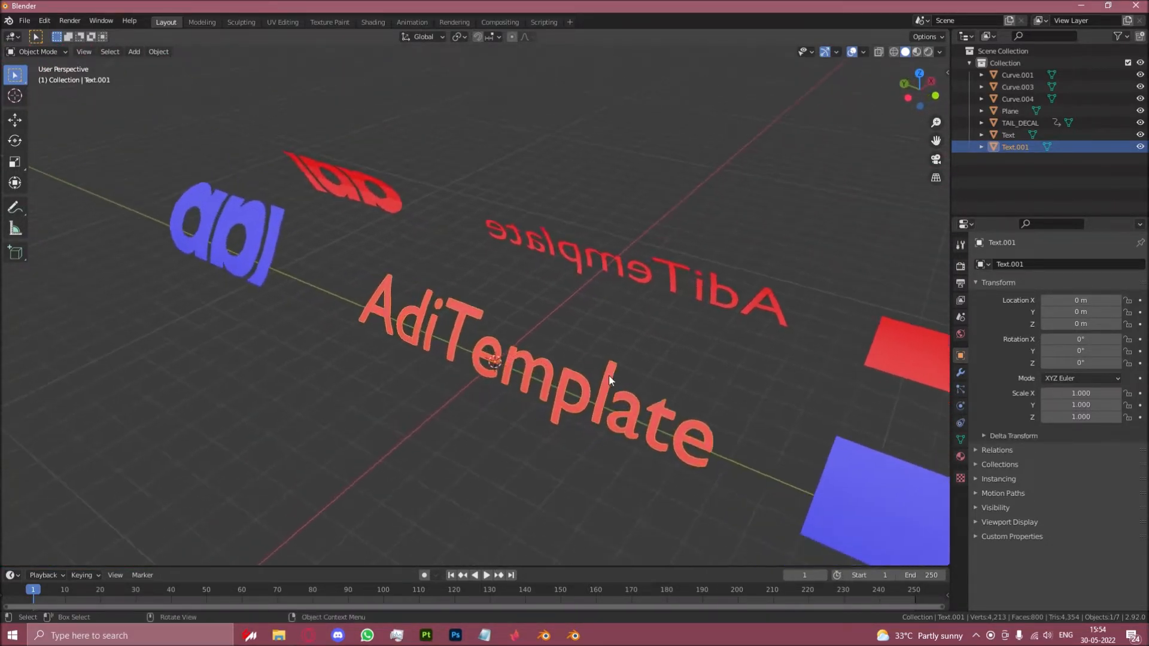
# Step: Flip the faces of the AdiTemplate text mesh in edit mode and return to object mode
pyautogui.press('Tab')
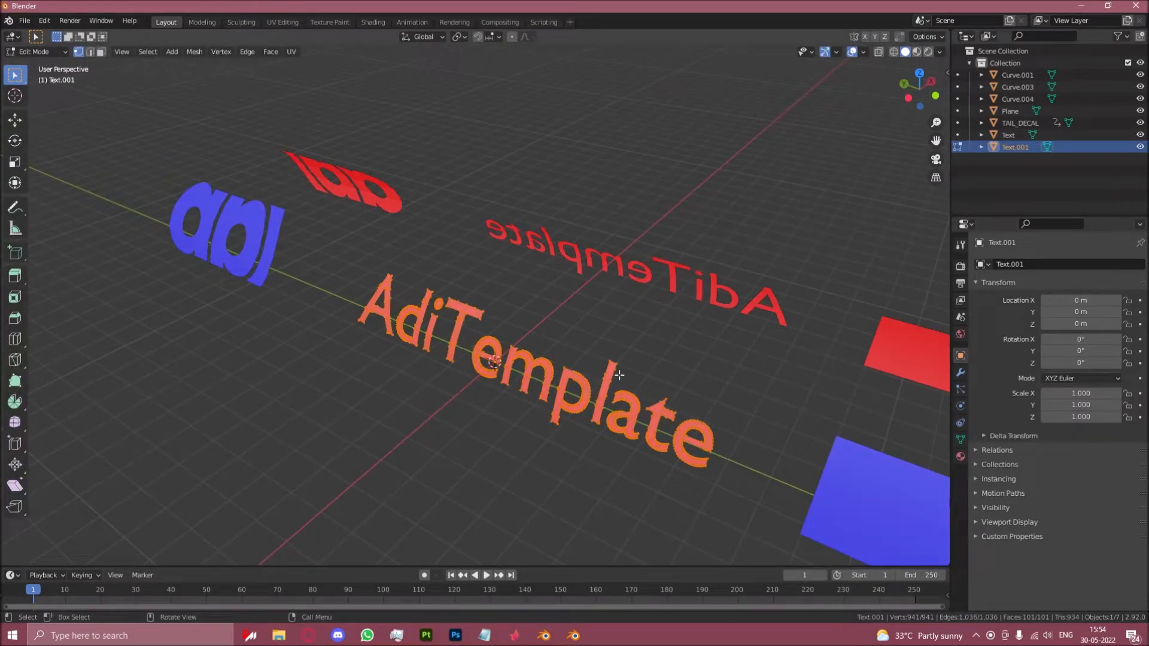
pyautogui.moveTo(487, 429)
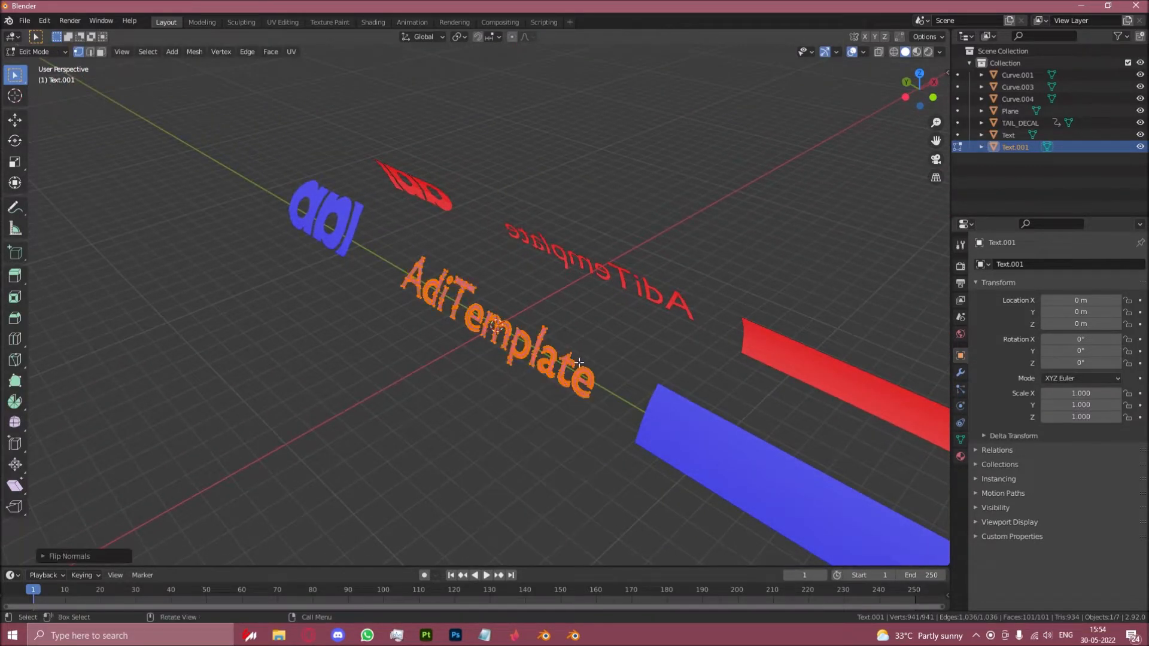
pyautogui.press('Tab')
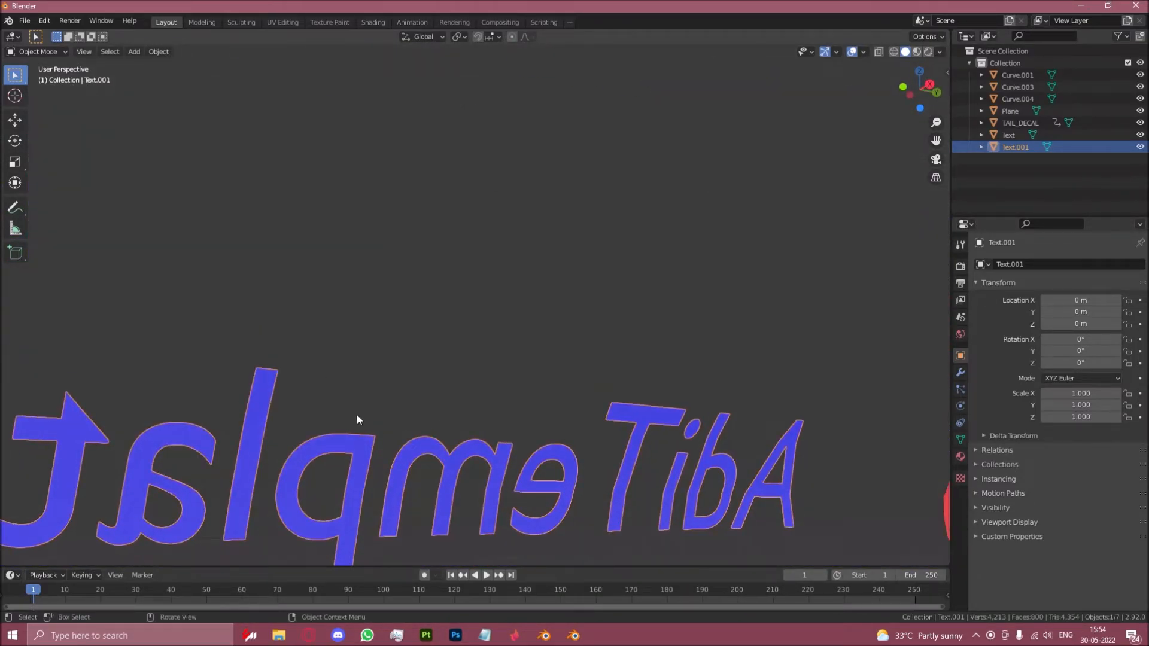
pyautogui.press('Tab')
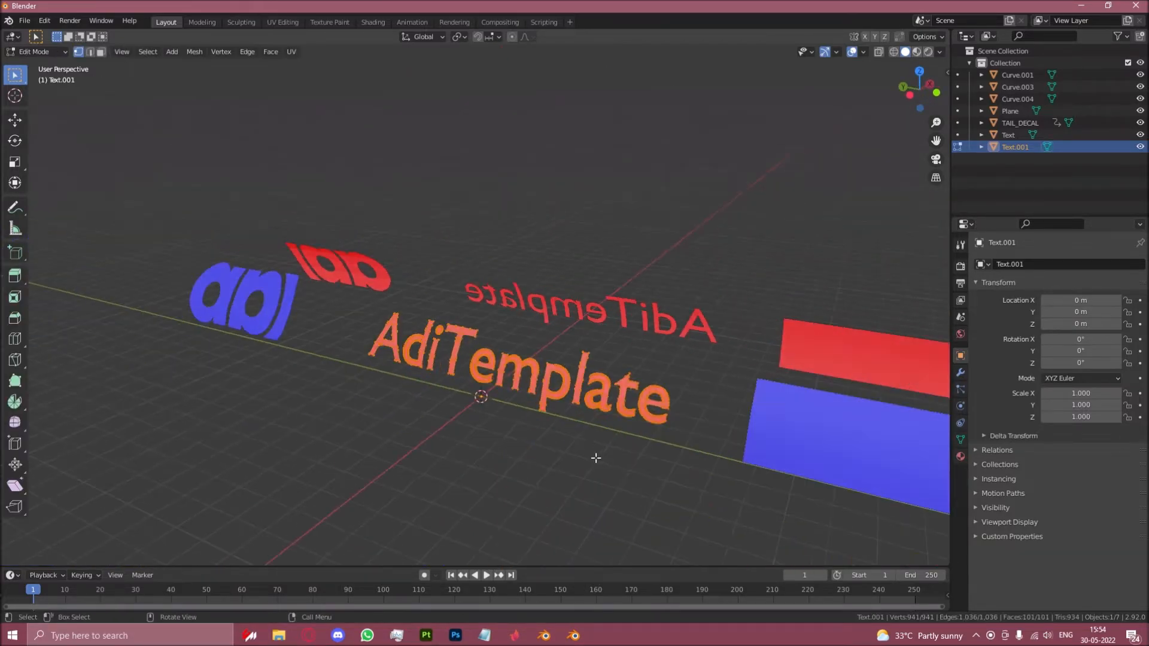
pyautogui.press('Tab')
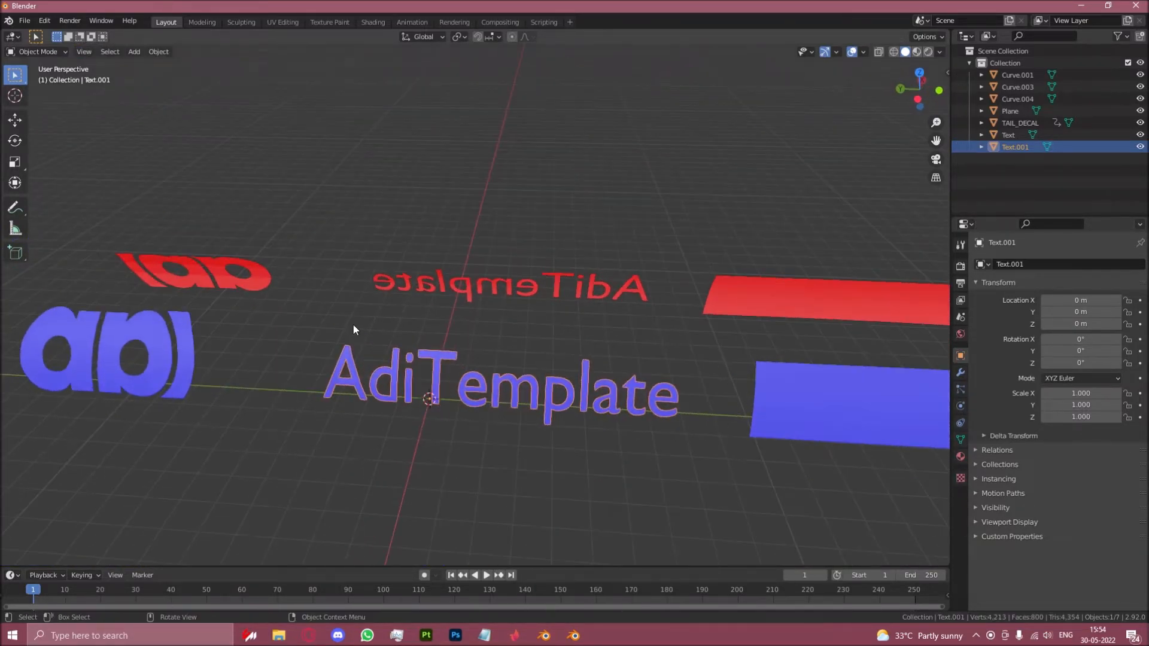
# Step: Turn off the face orientation overlay and select all seven decal objects for export
pyautogui.scroll(-3)
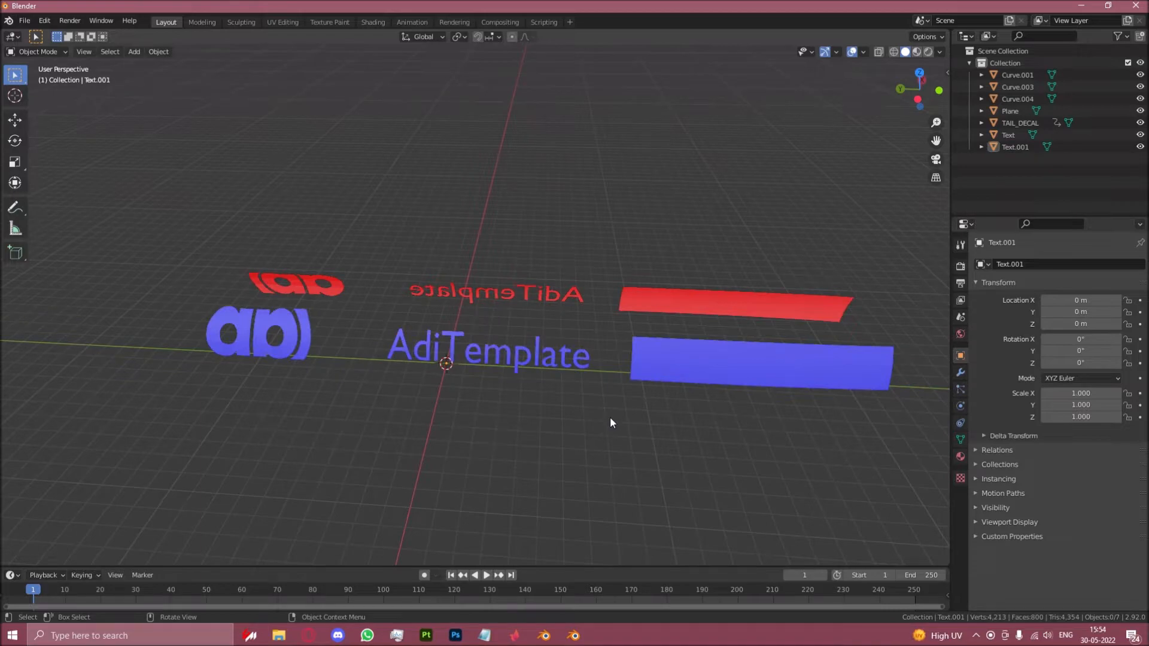
pyautogui.moveTo(306, 408)
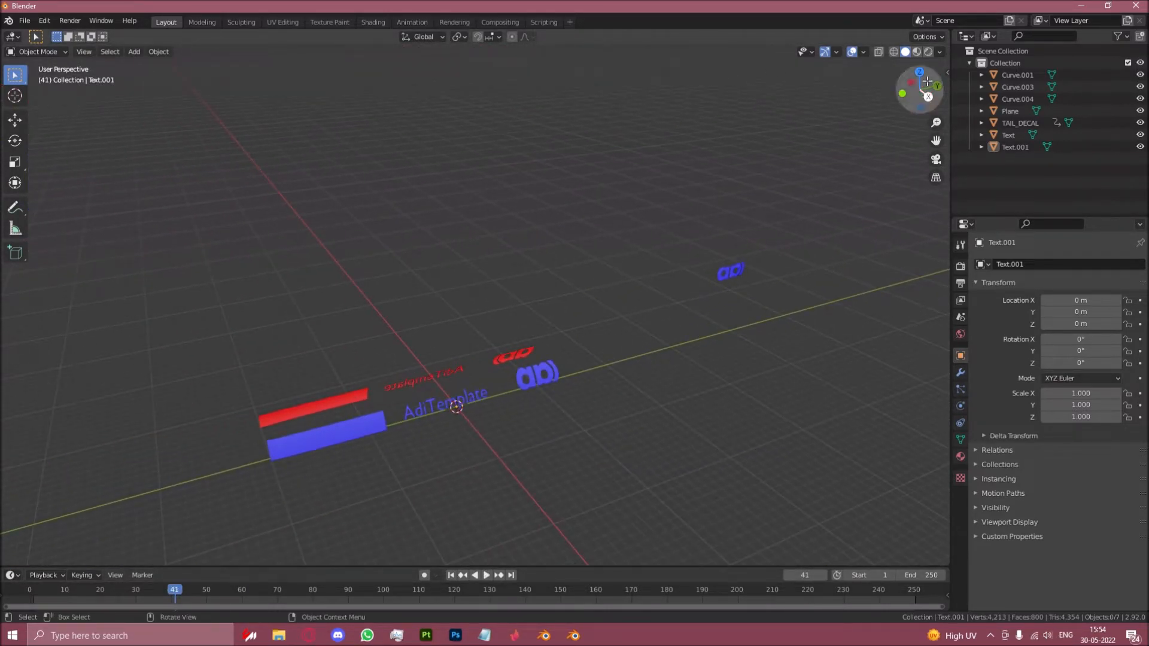
pyautogui.click(863, 52)
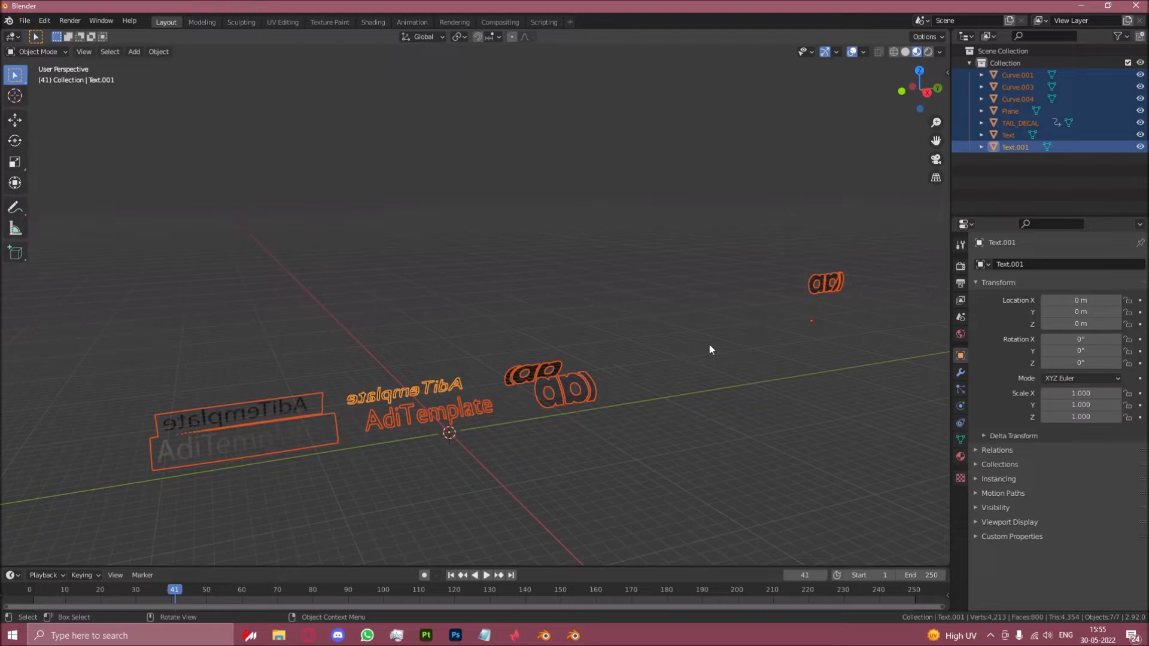
pyautogui.moveTo(238, 268)
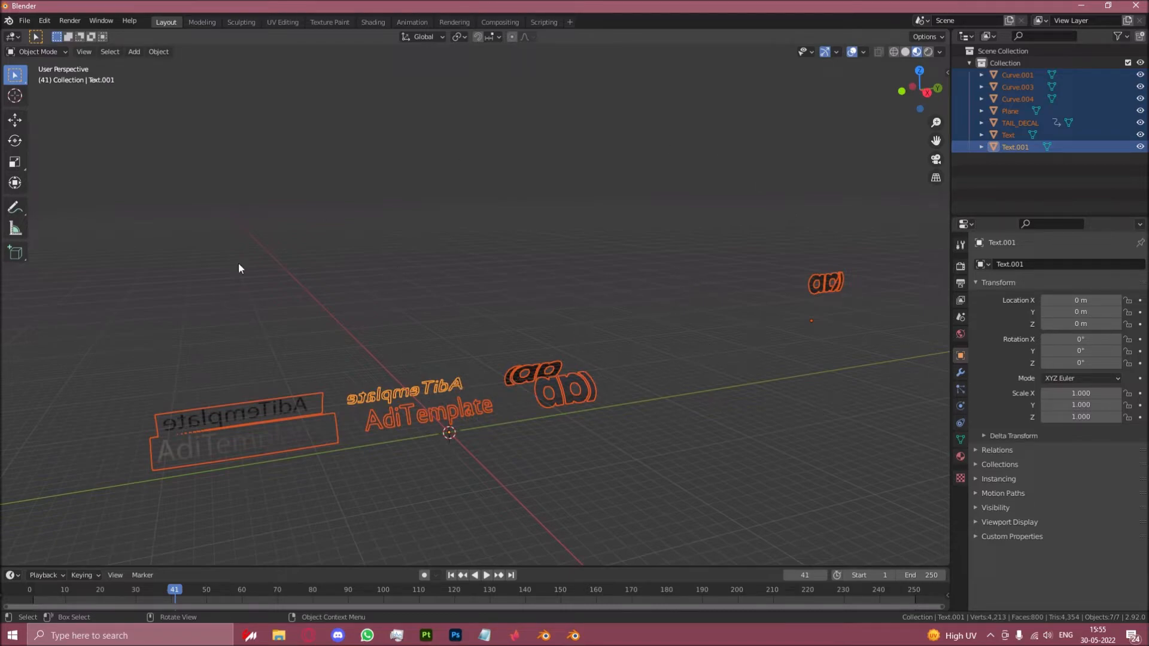
pyautogui.click(31, 589)
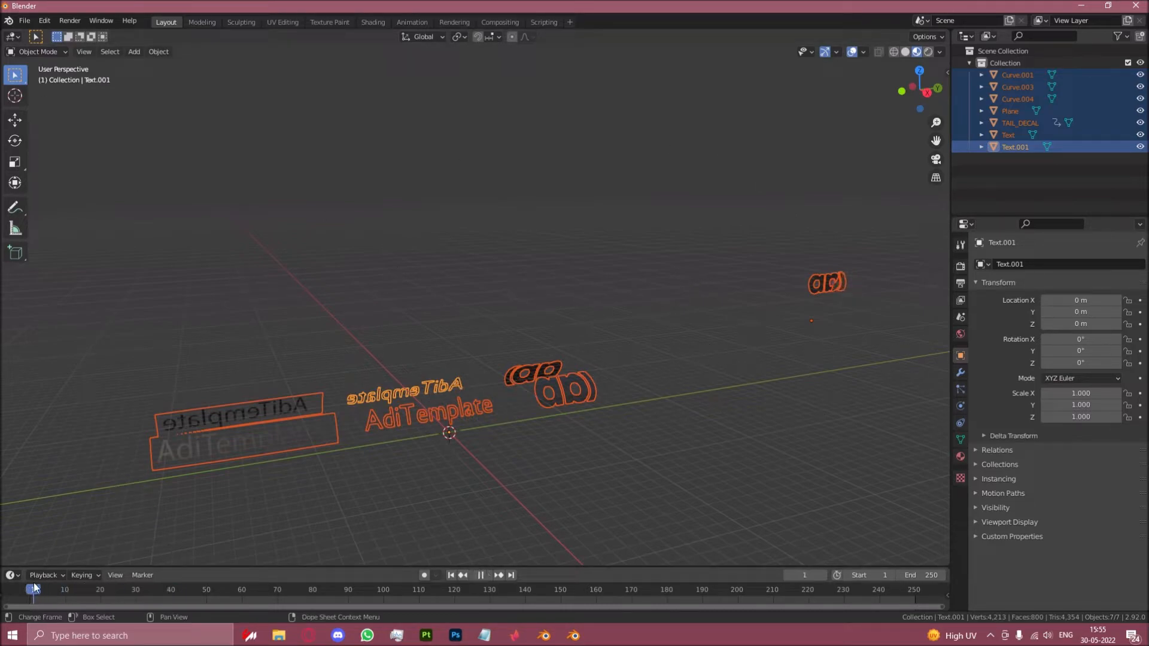
# Step: Export the decals as LIVERYDECALS.gltf for MSFS into the AdiTemplate project folder
pyautogui.click(25, 20)
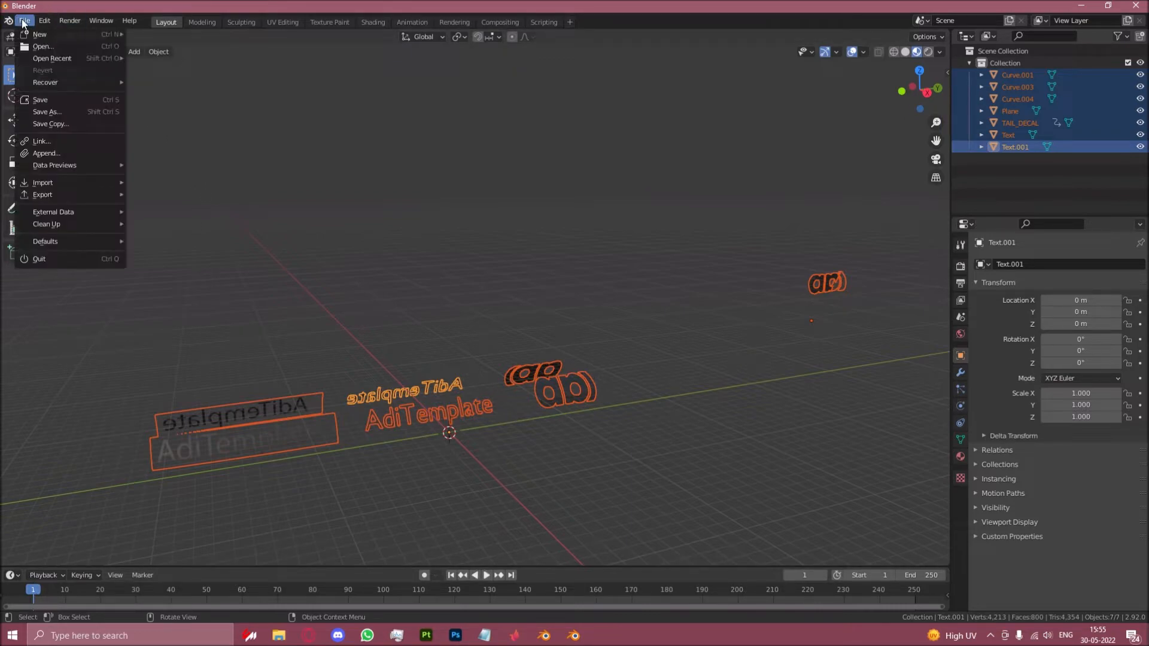
pyautogui.click(41, 194)
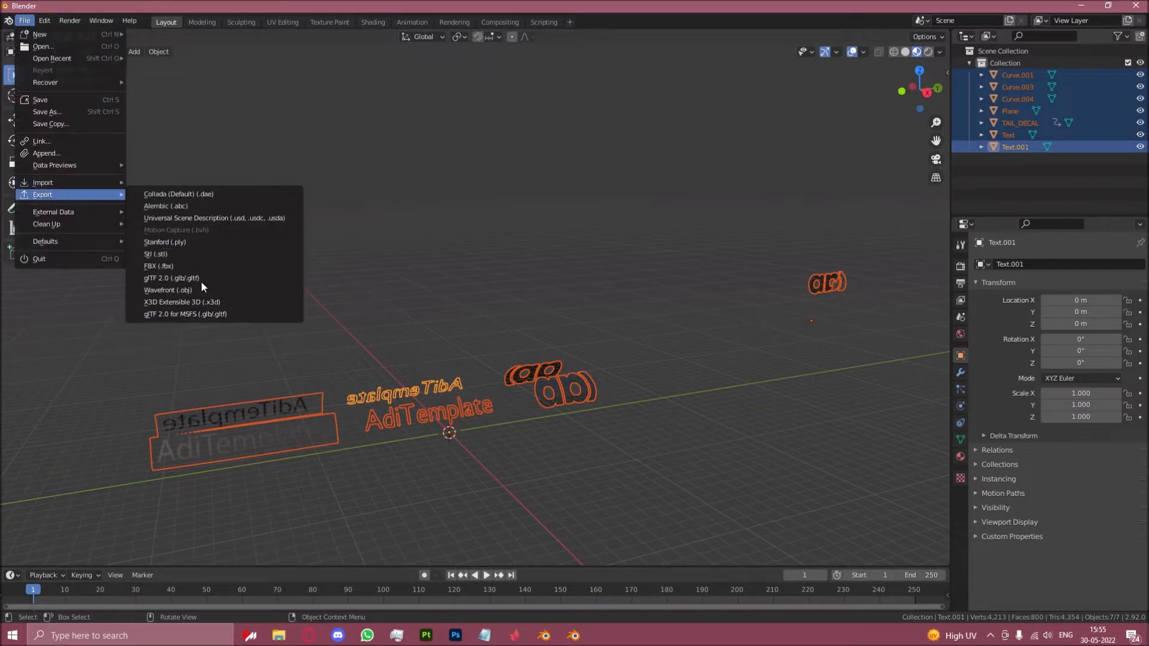
pyautogui.moveTo(184, 314)
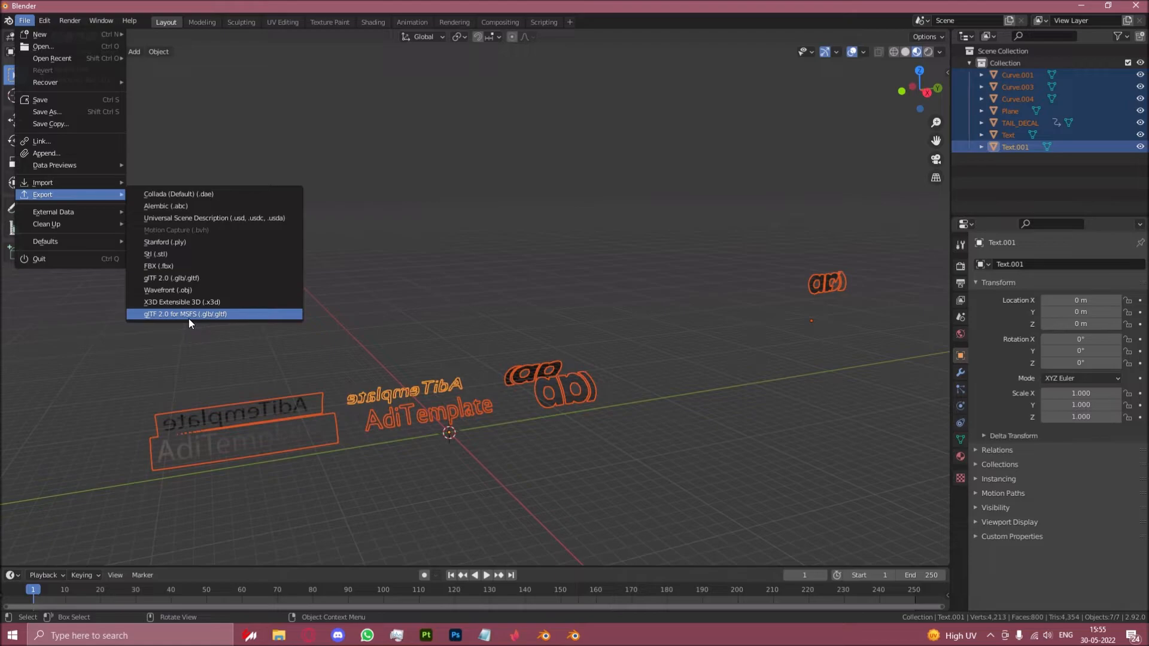
pyautogui.click(184, 314)
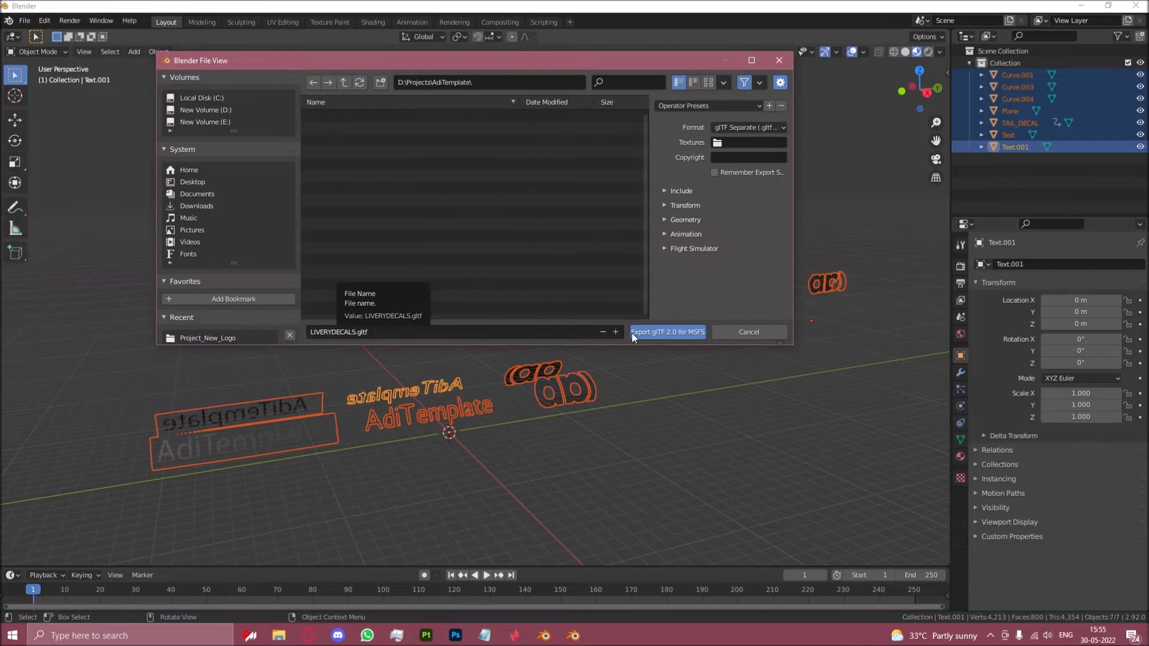
pyautogui.click(666, 332)
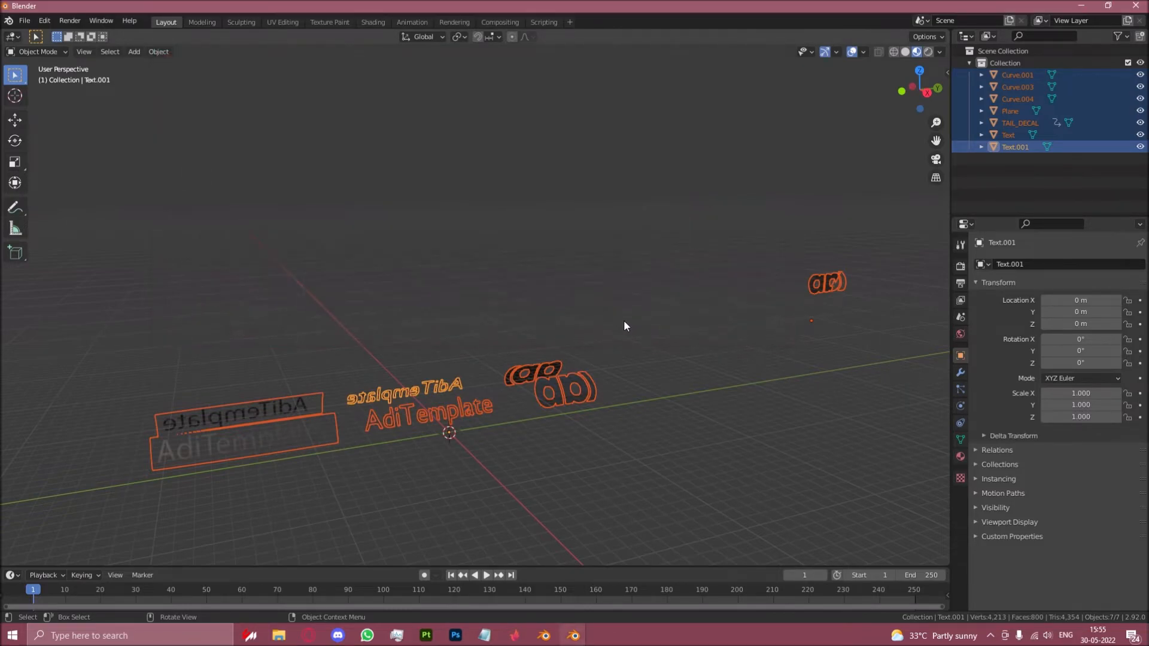
pyautogui.moveTo(554, 295)
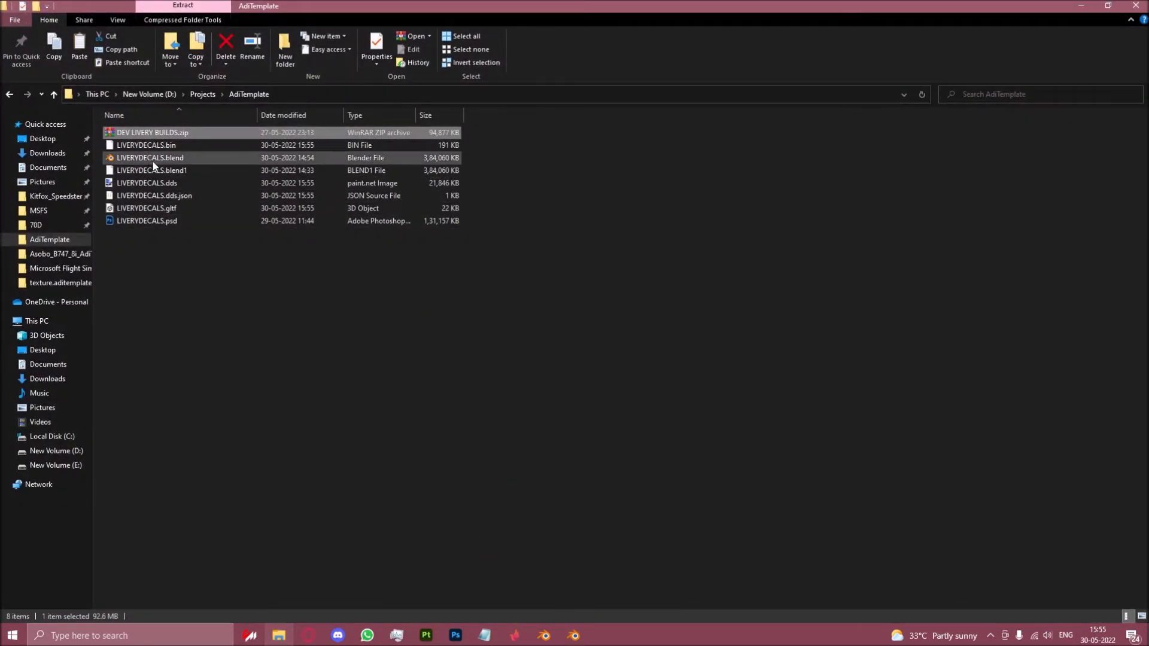
pyautogui.moveTo(154, 208)
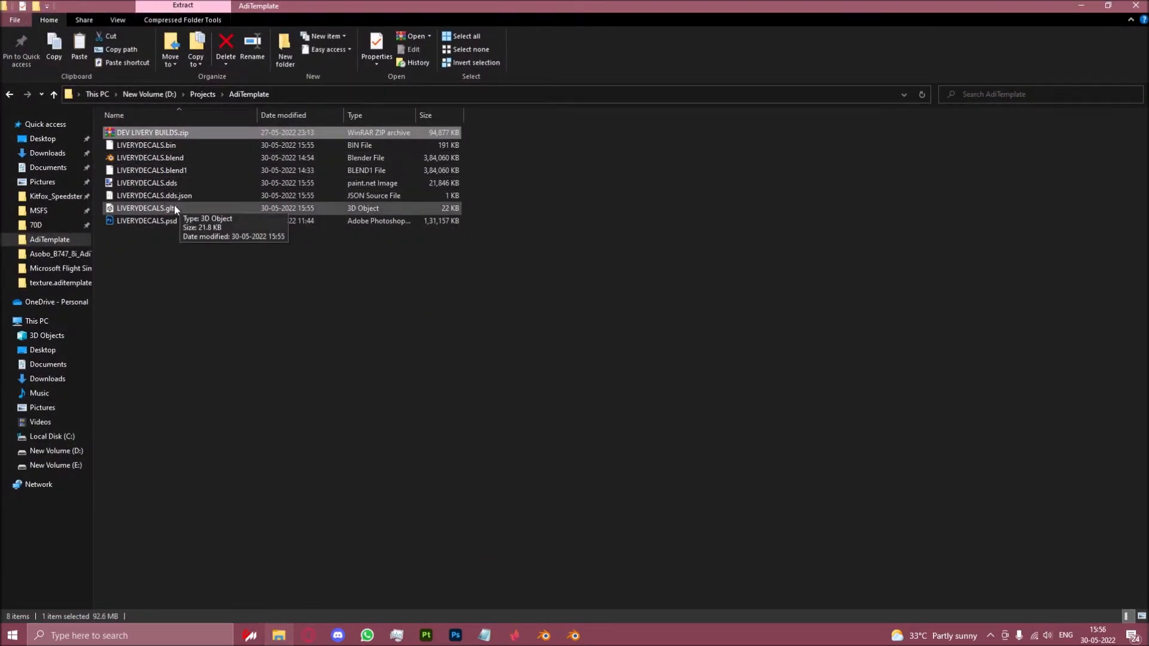
# Step: Remove the LIVERYDECALS.dds files and confirm LIVERYDECALS.gltf and .bin exist in the folder
pyautogui.click(146, 182)
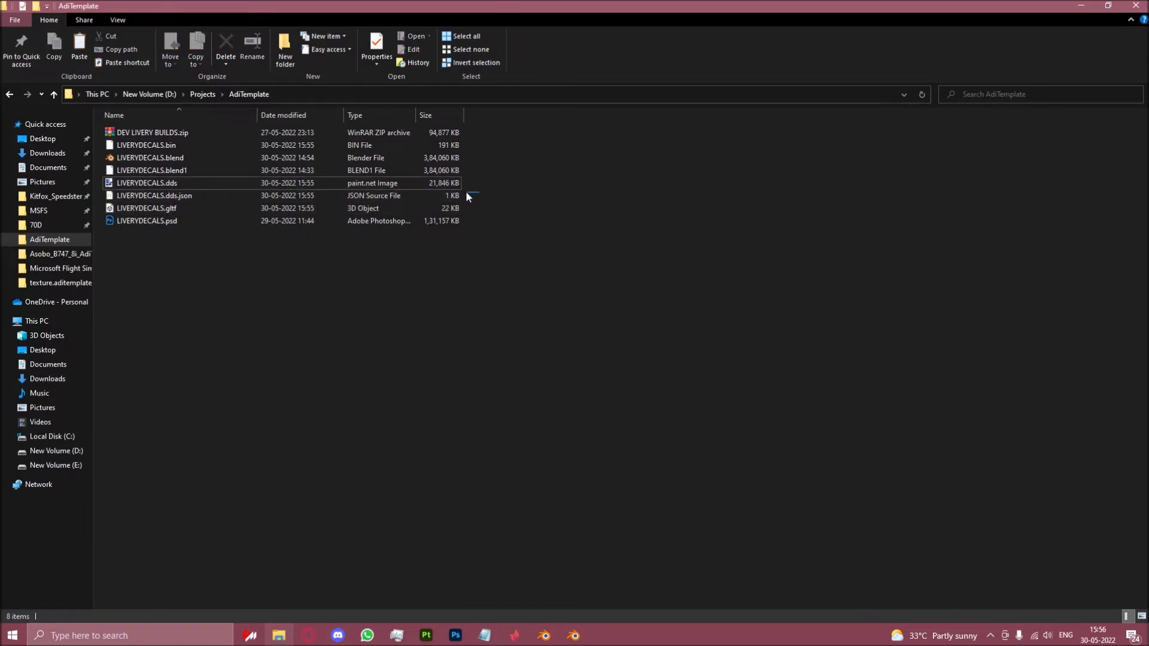
pyautogui.click(154, 195)
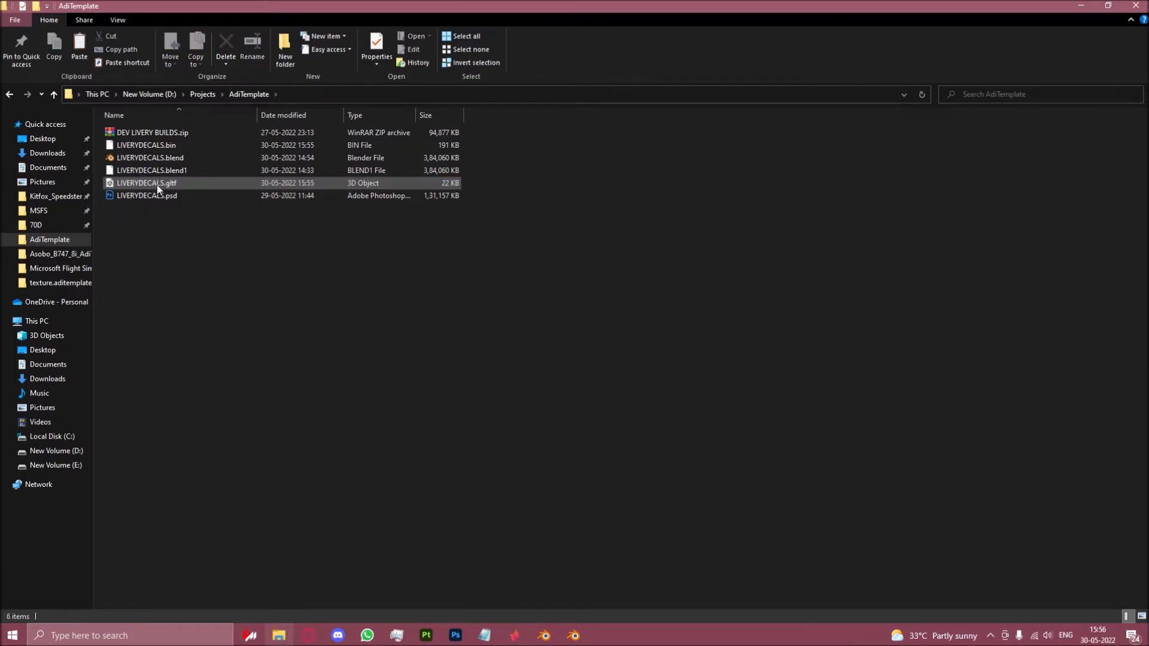
pyautogui.click(146, 145)
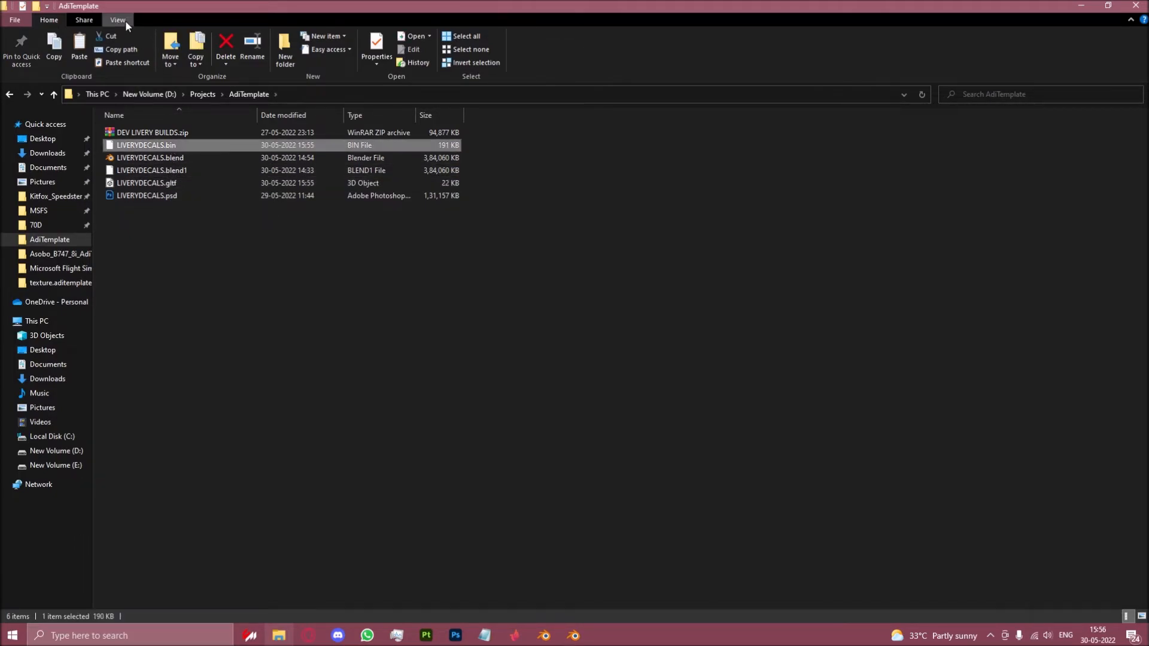
pyautogui.click(117, 21)
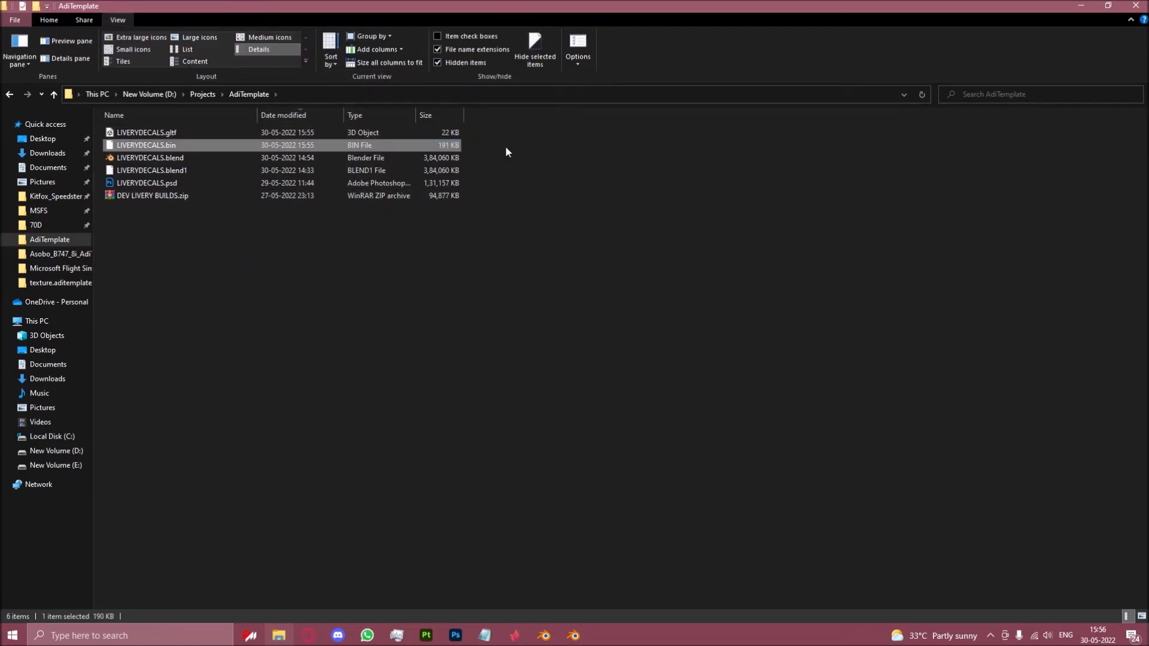
pyautogui.click(146, 133)
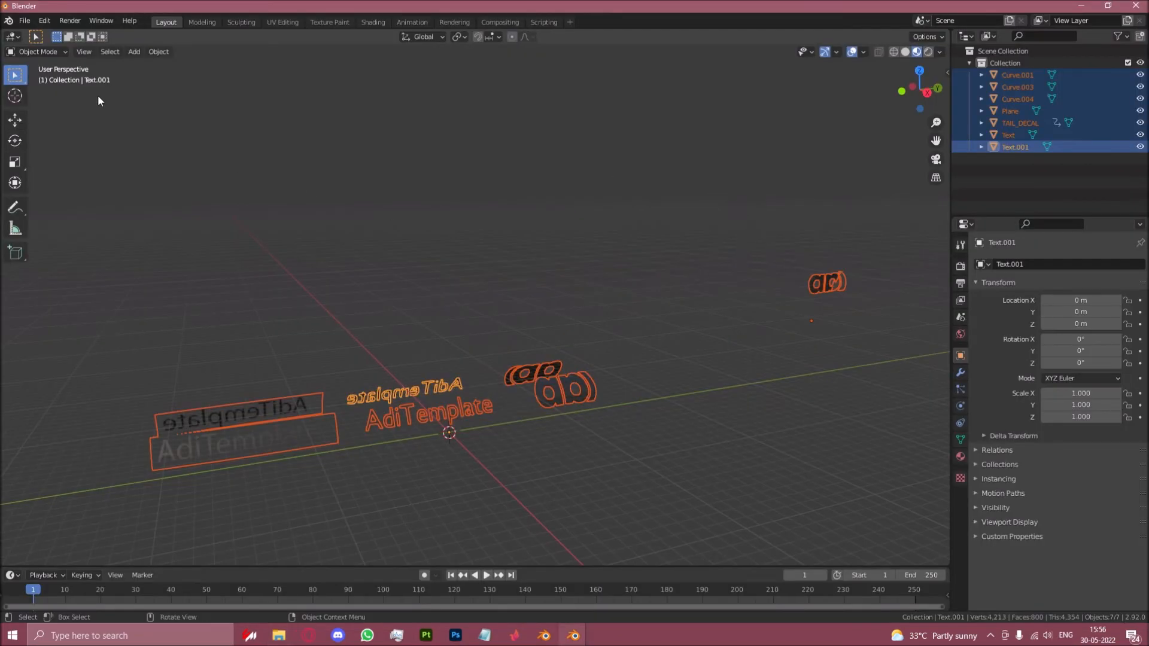
# Step: Re-export the decals as LIVERYDECALS.gltf for MSFS, overwriting the earlier file
pyautogui.click(24, 21)
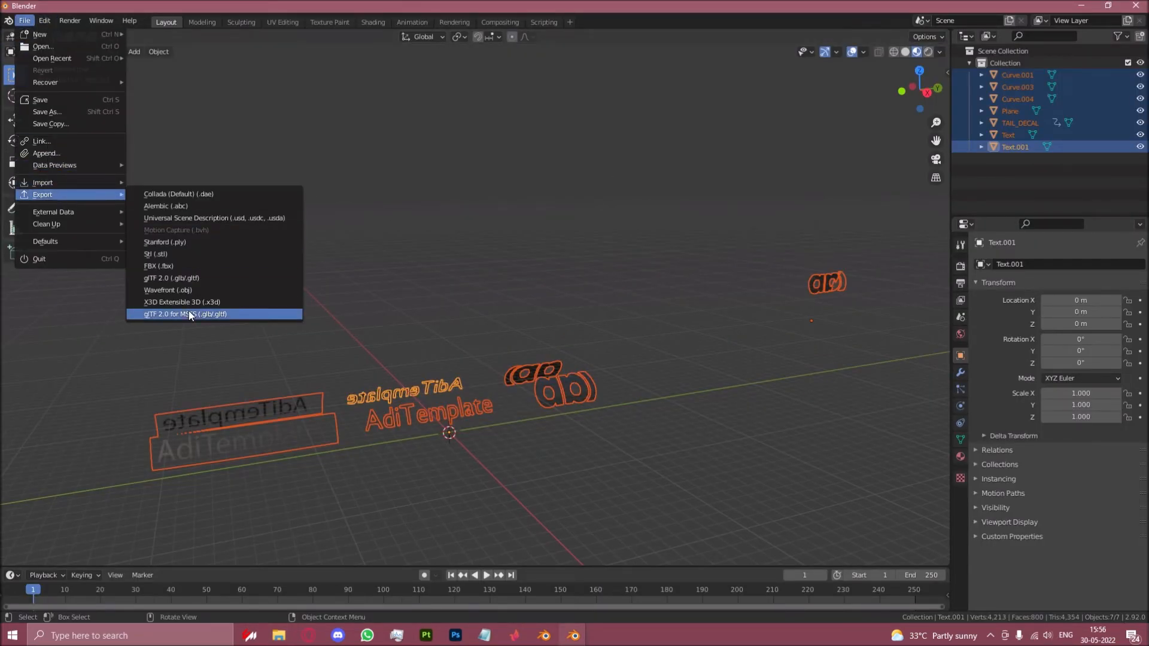
pyautogui.click(185, 314)
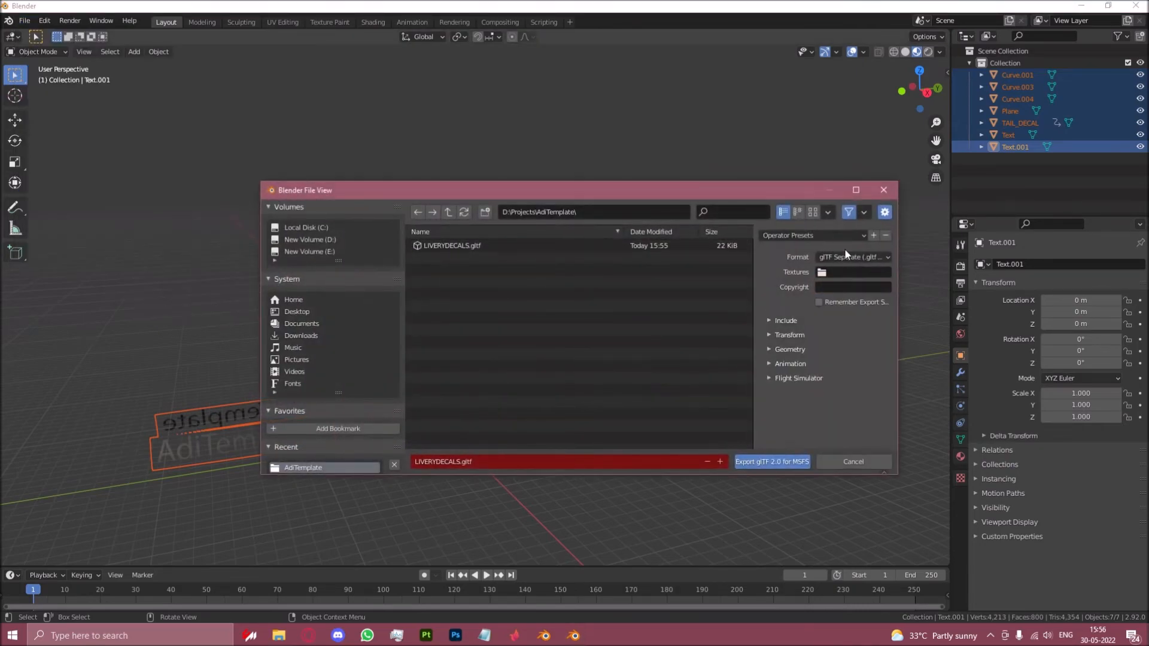
pyautogui.click(851, 256)
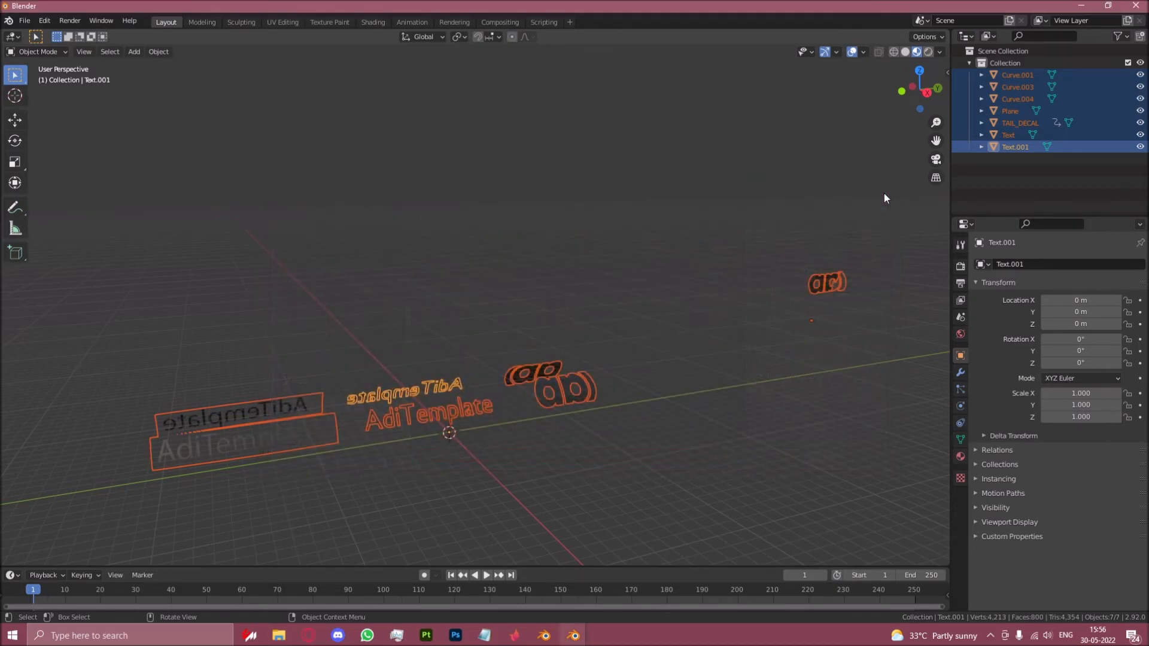
pyautogui.click(276, 635)
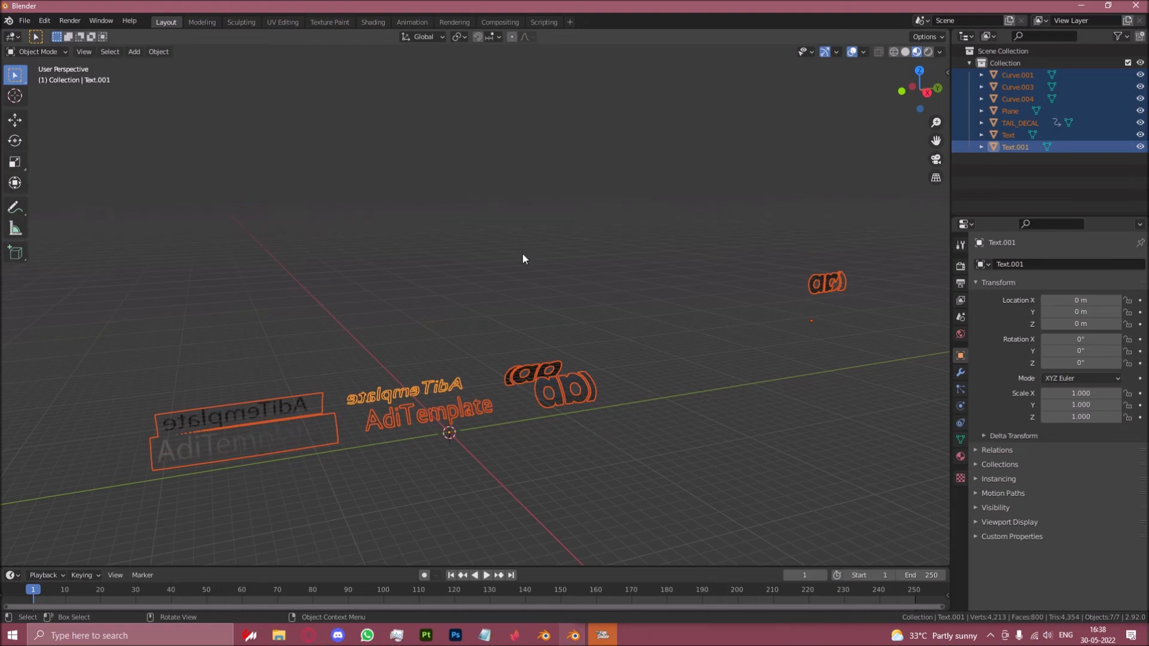
pyautogui.moveTo(482, 399)
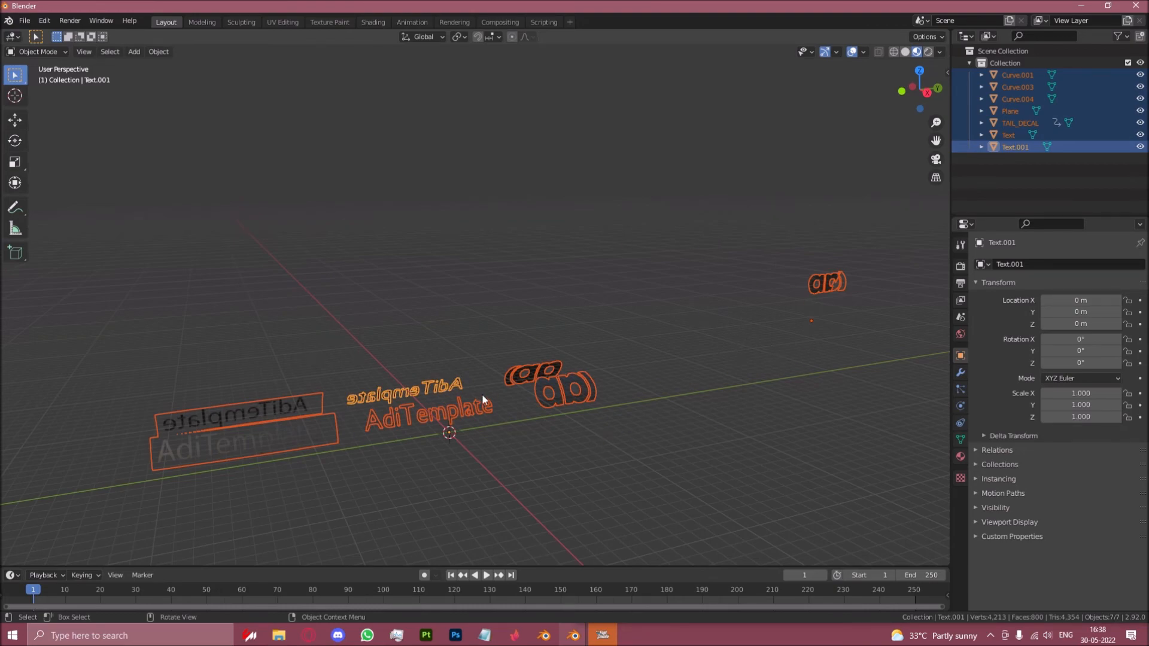
# Step: Start saving the scene as export.blend in the AdiTemplate project folder
pyautogui.click(24, 20)
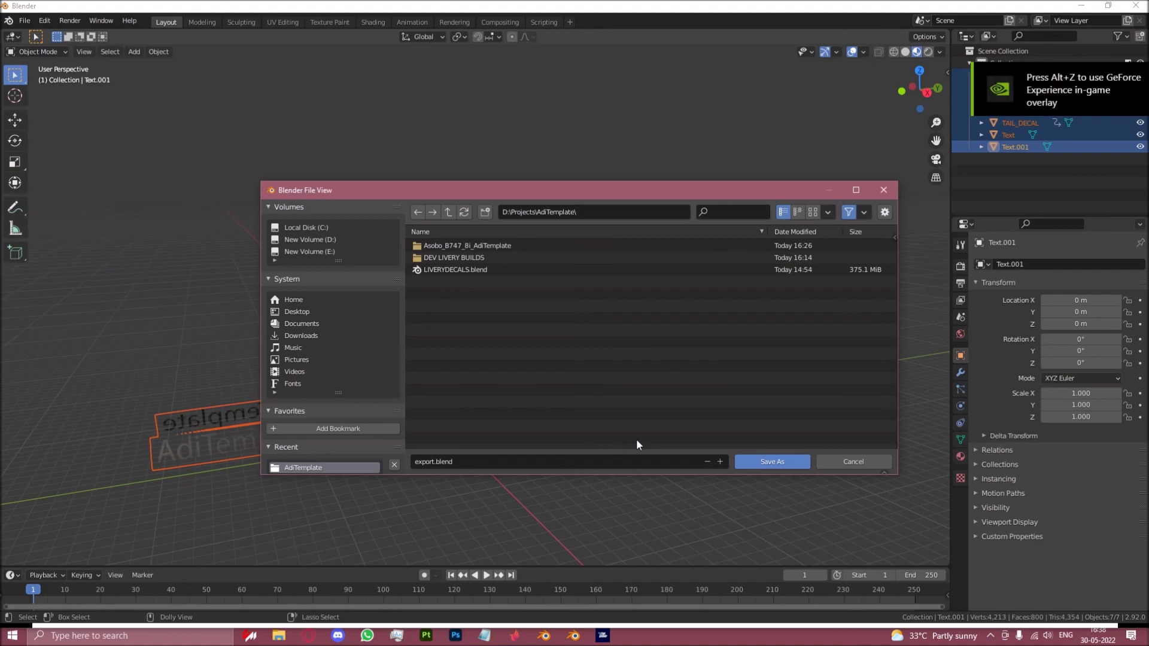
pyautogui.moveTo(720, 448)
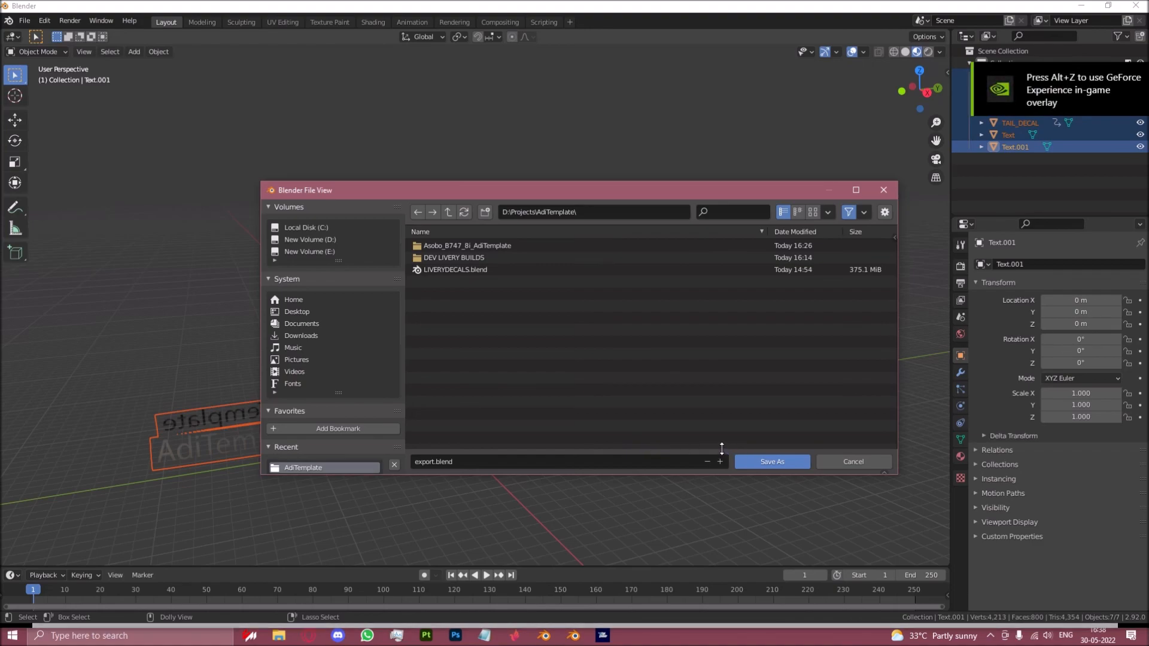
pyautogui.moveTo(771, 462)
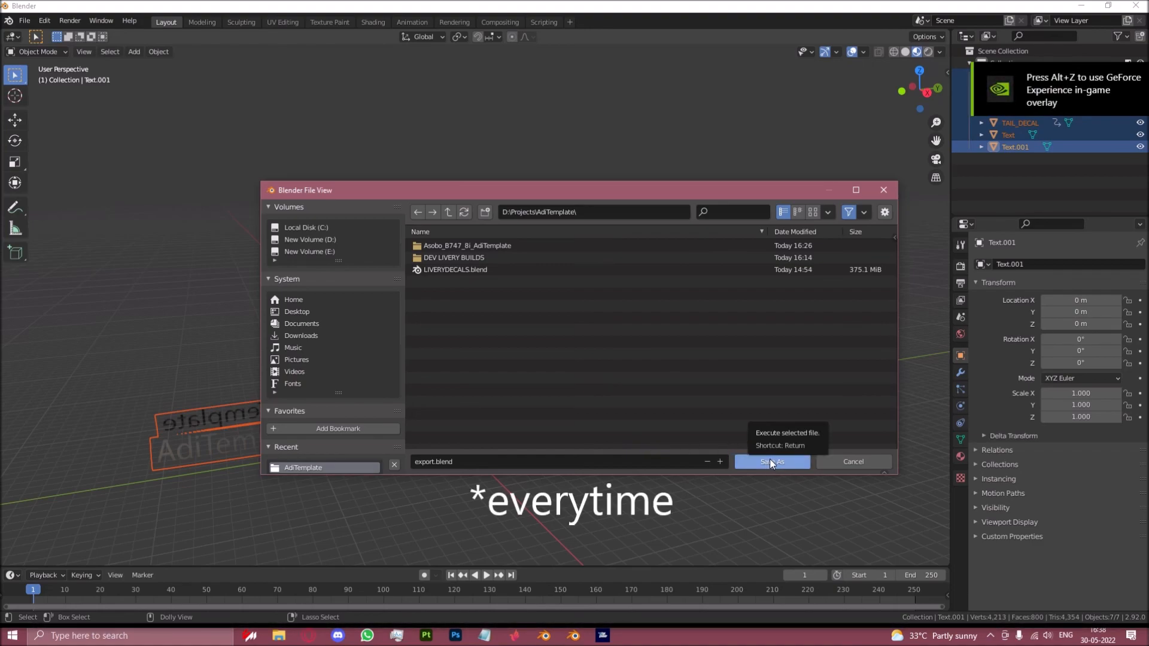